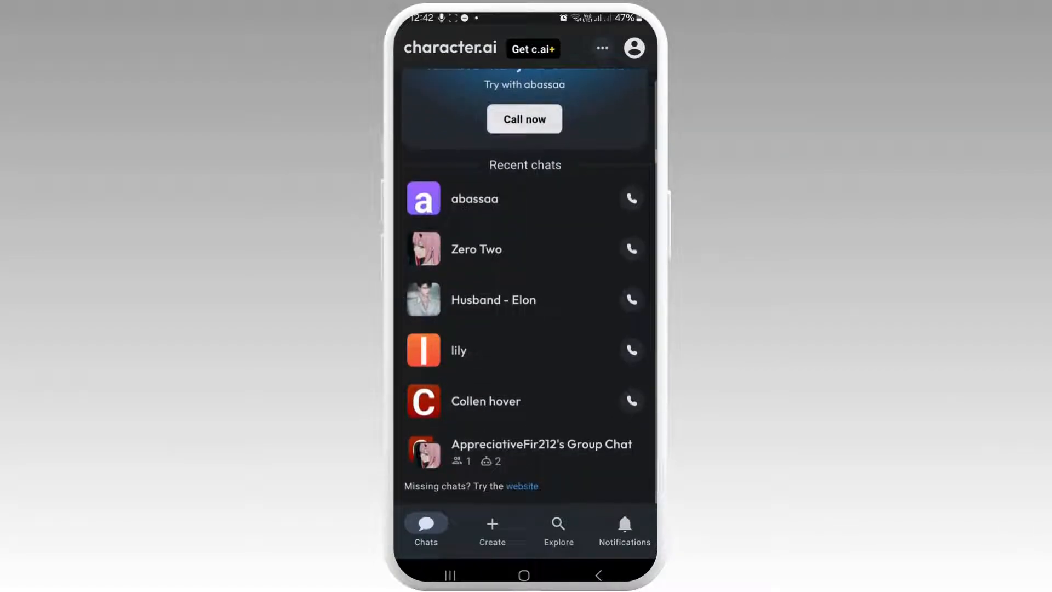
Step: Scroll down the Recent chats list to find a character to open
scroll(down, 3)
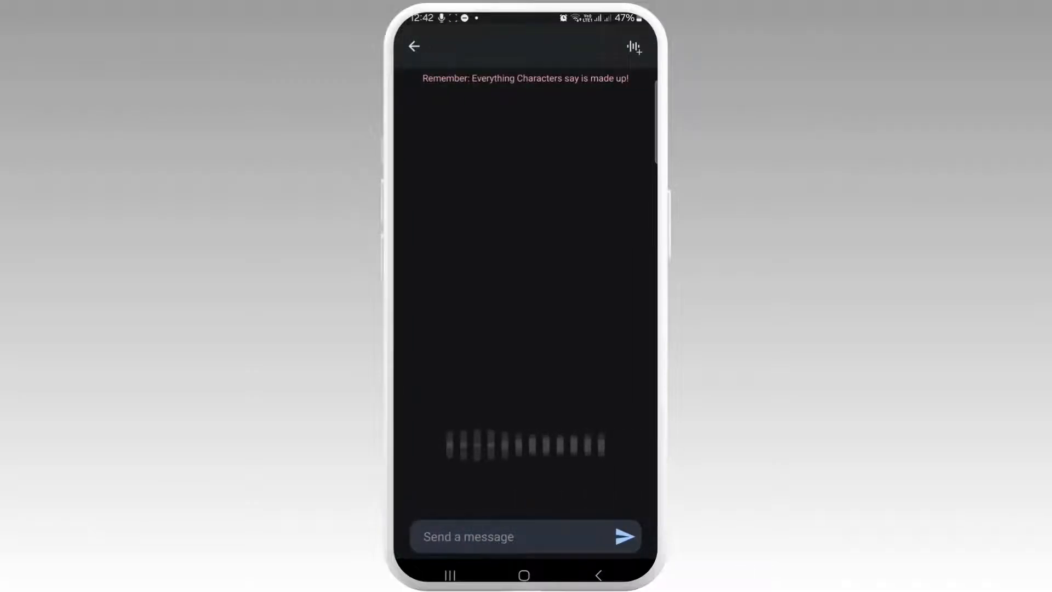
Step: Open the loaded lily chat to view its history and her latest greeting
click(523, 535)
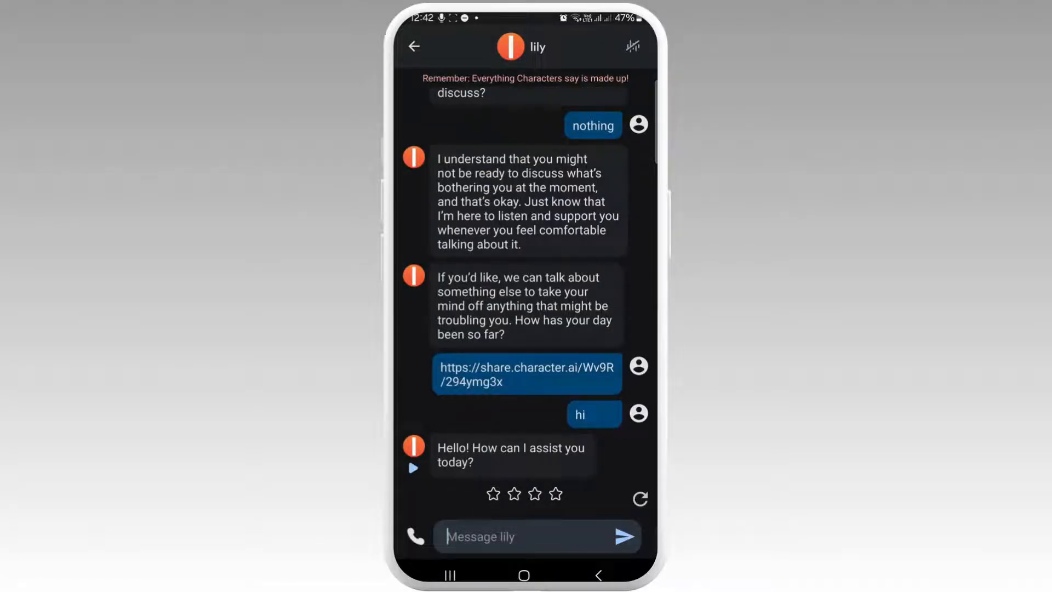
Step: Write "i am bored" in the Message lily box
click(529, 535)
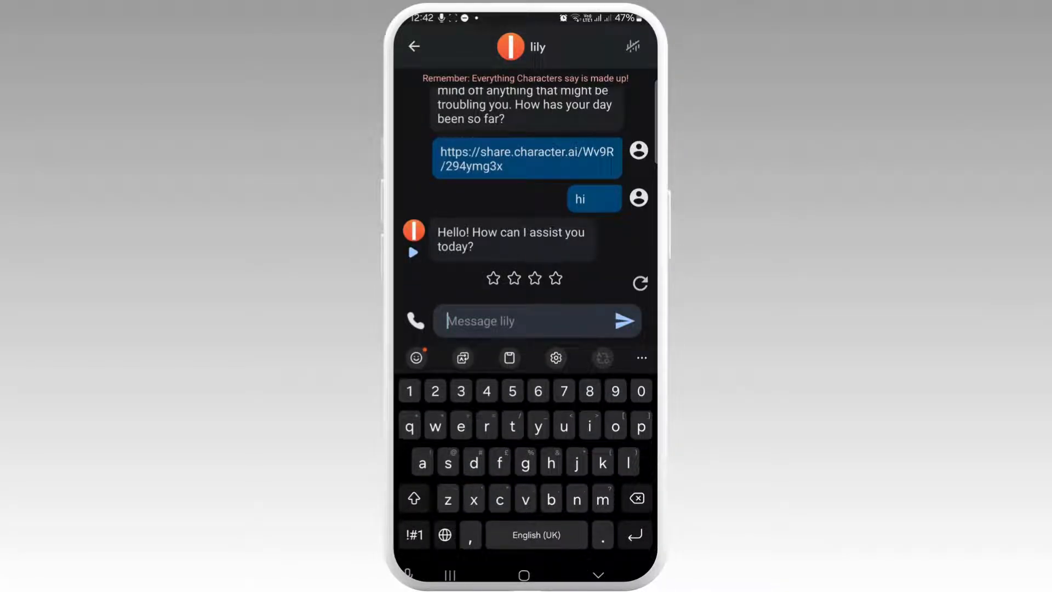
text(i)
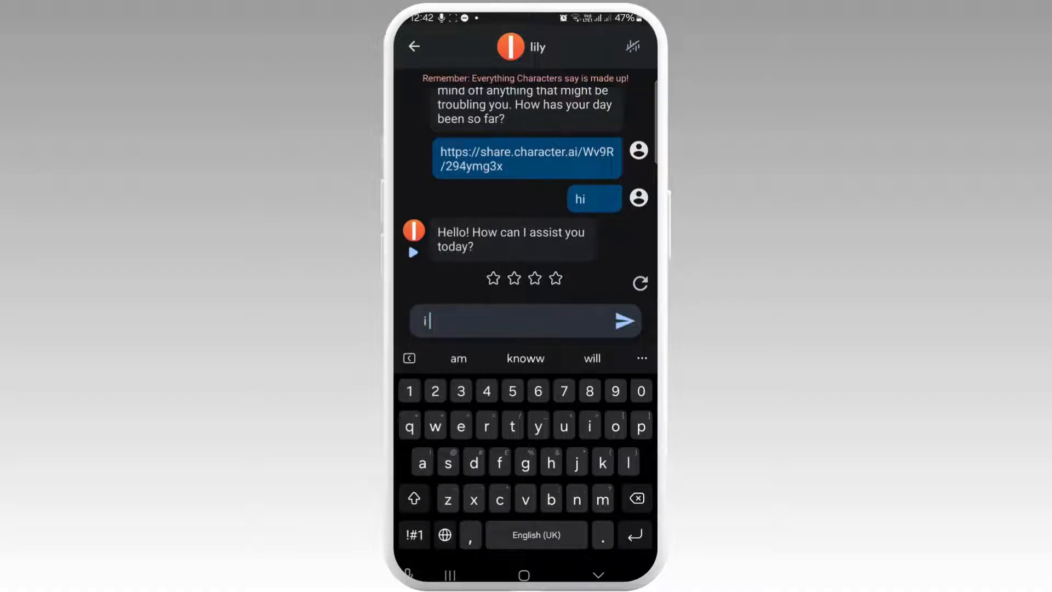
text(am bored)
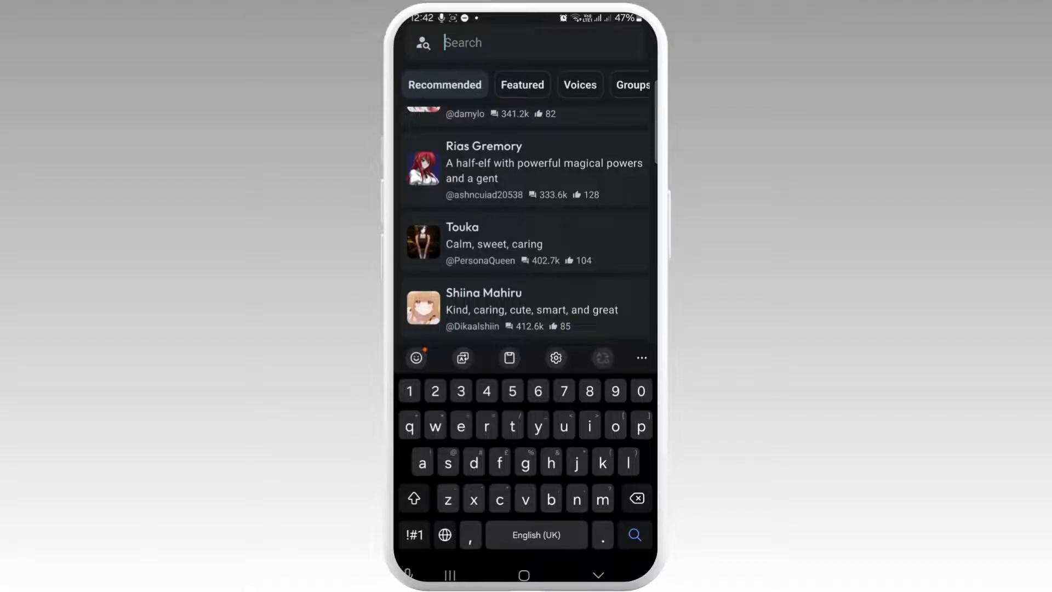
Step: Search "miya" and open Atsumu Miya, Japan's greatest setter and handsomest twin
text(miya)
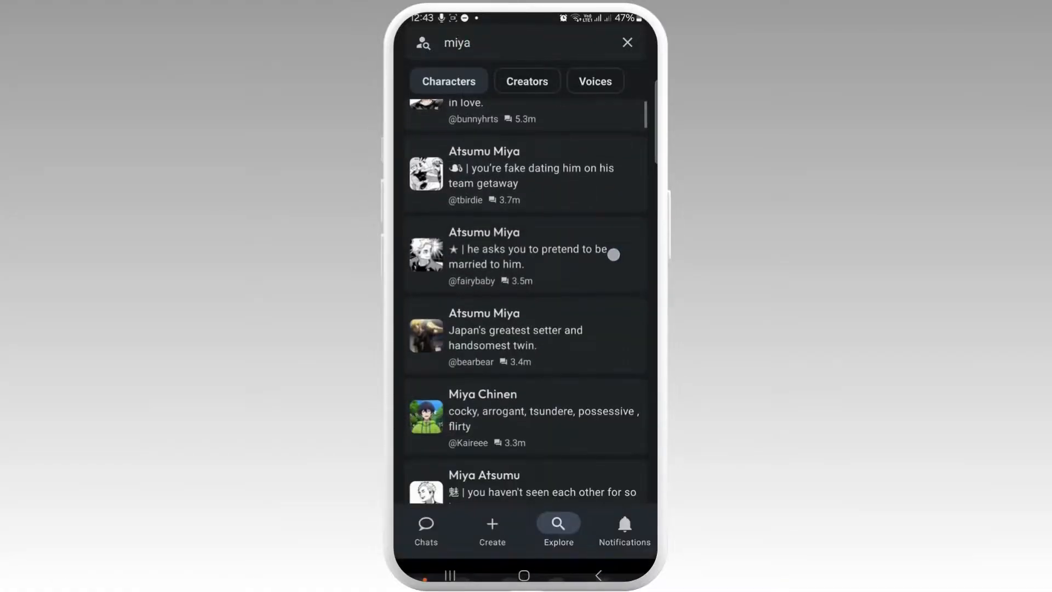
click(523, 335)
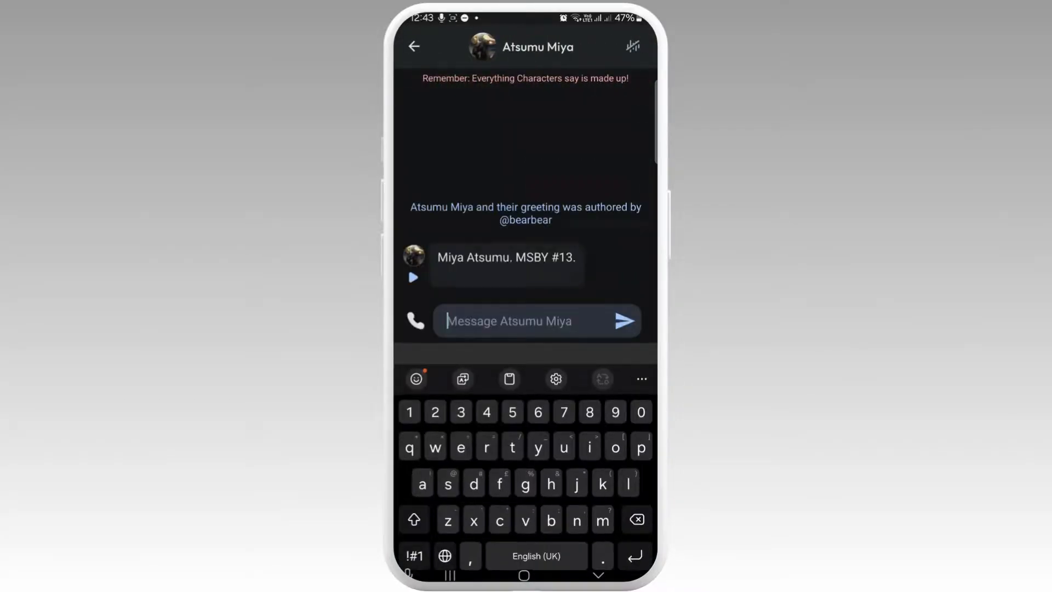
Step: Send "hii" to Atsumu Miya, then return to the home screen
text(hii)
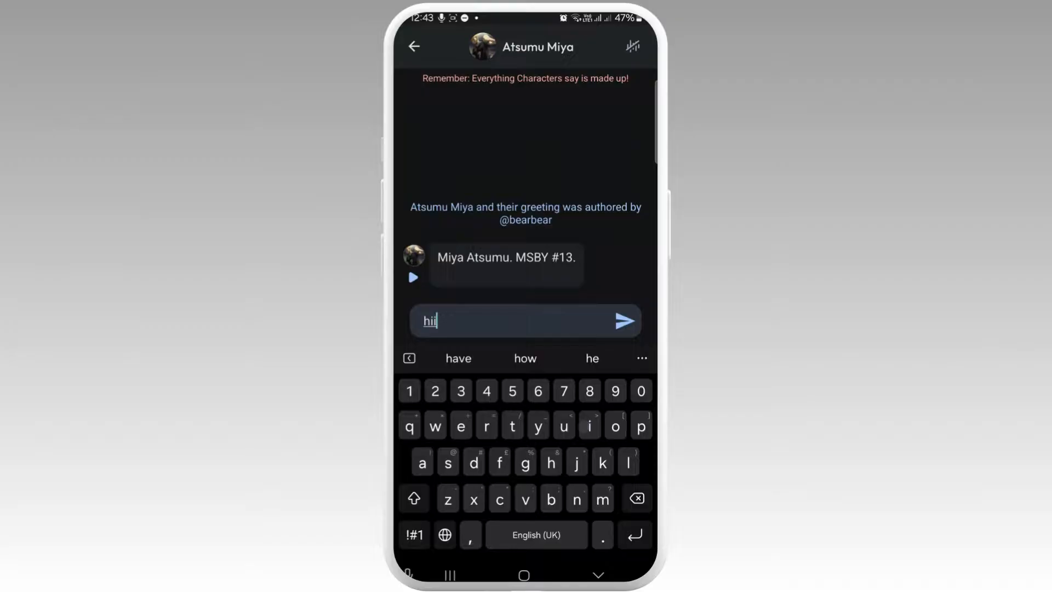
click(623, 321)
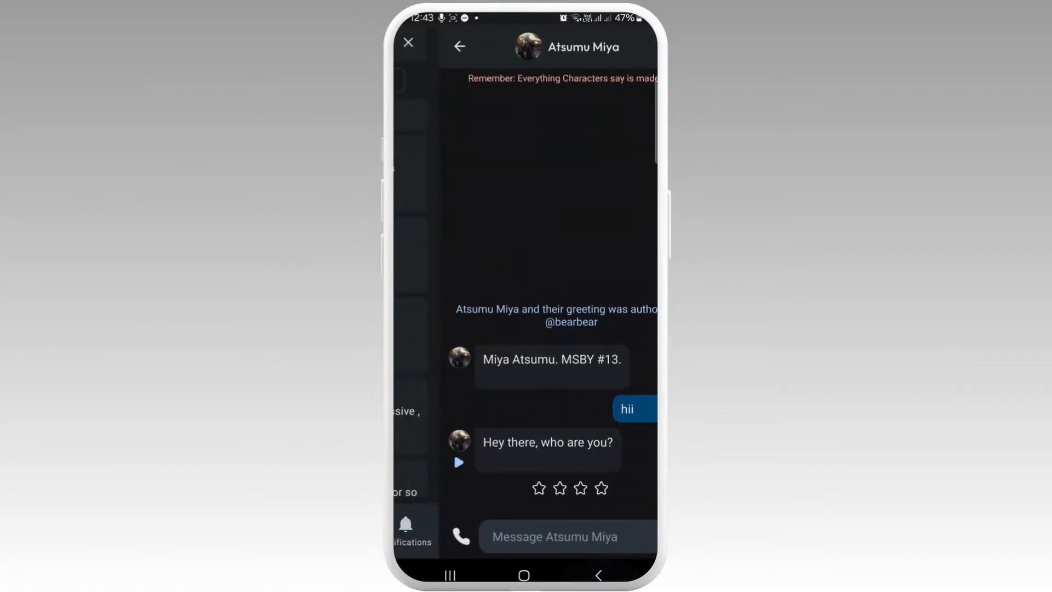
click(407, 43)
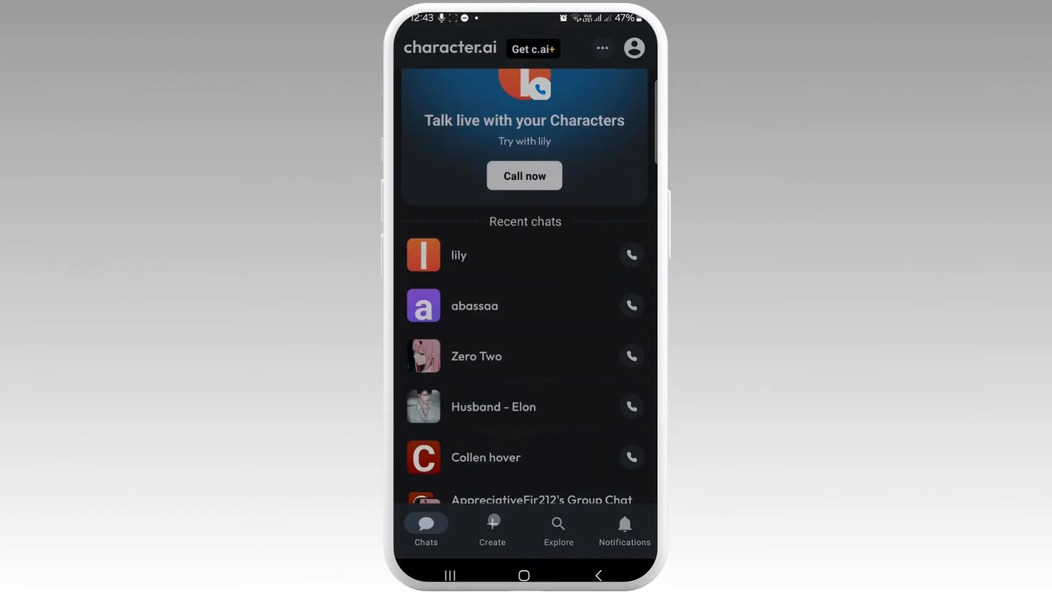
Step: Open the Create a Character naming page, then back out of it
click(492, 528)
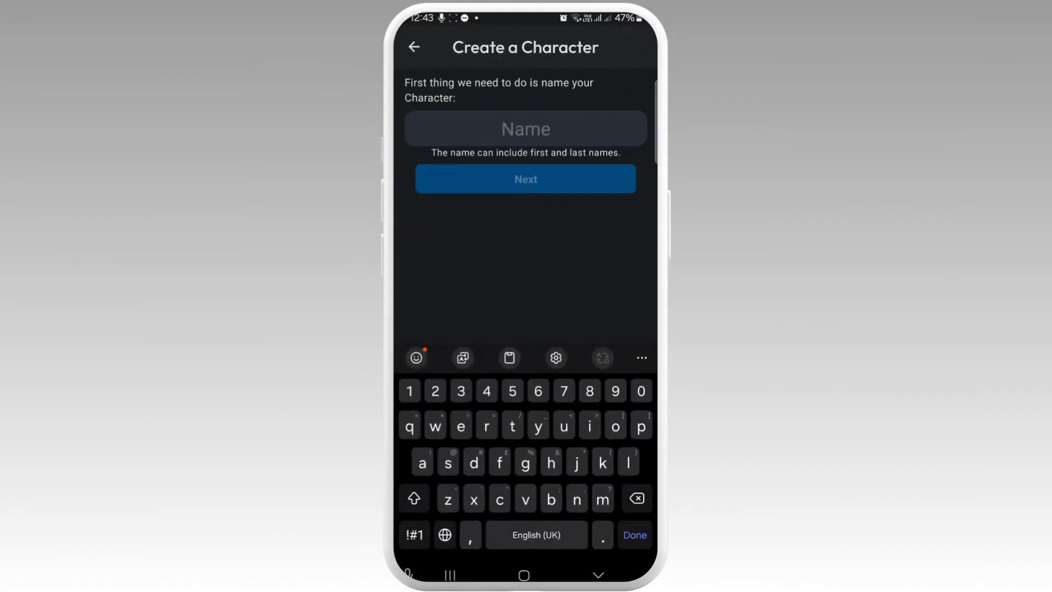
click(414, 47)
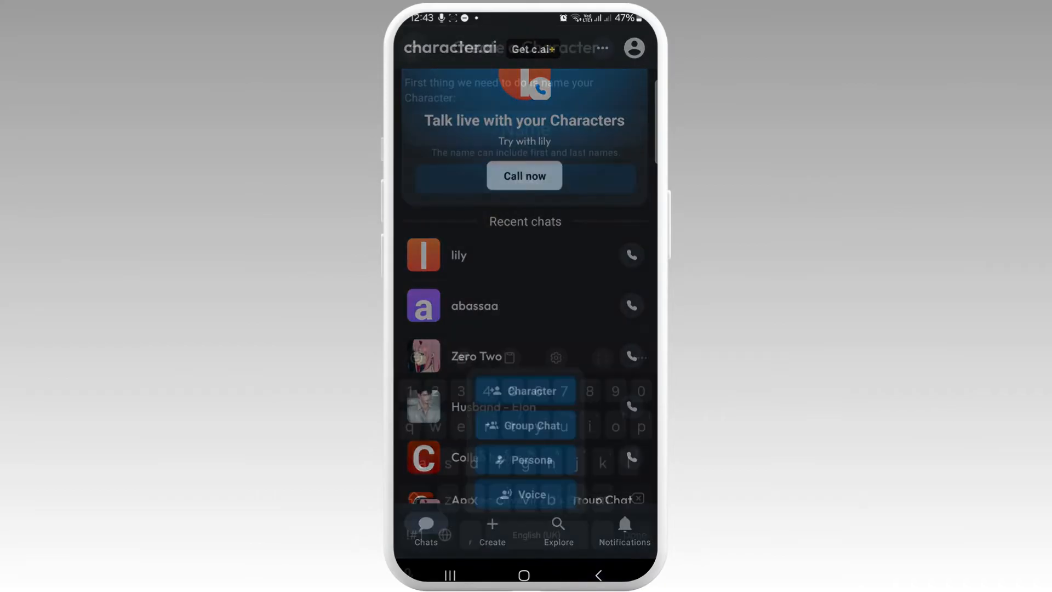